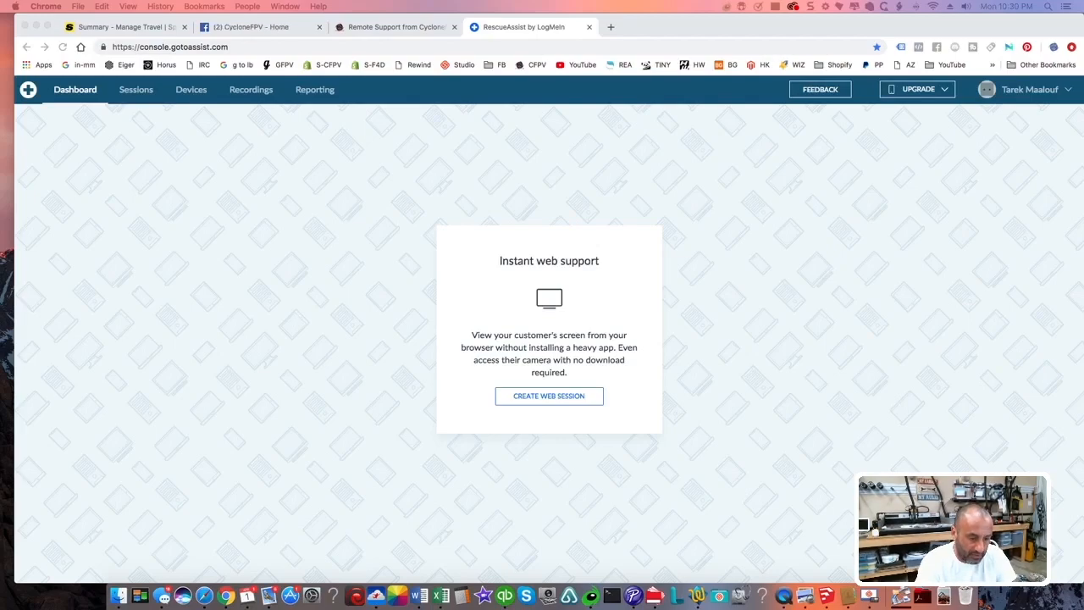
Step: Start an instant web support session to view the customer's desktop running Betaflight
left_click(549, 397)
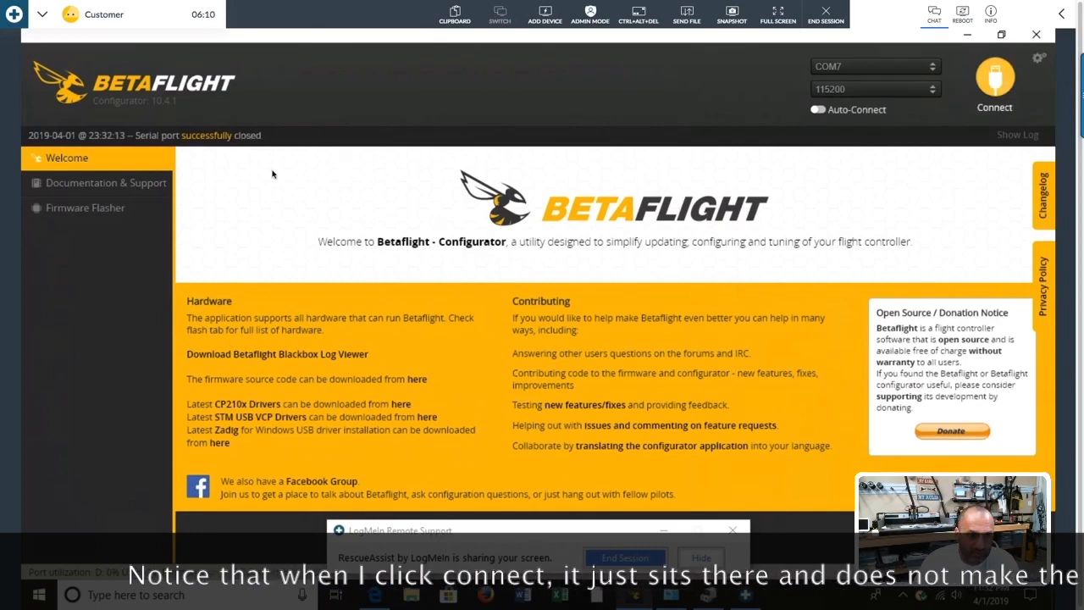
Step: Switch Betaflight Configurator to the Firmware Flasher page
left_click(84, 207)
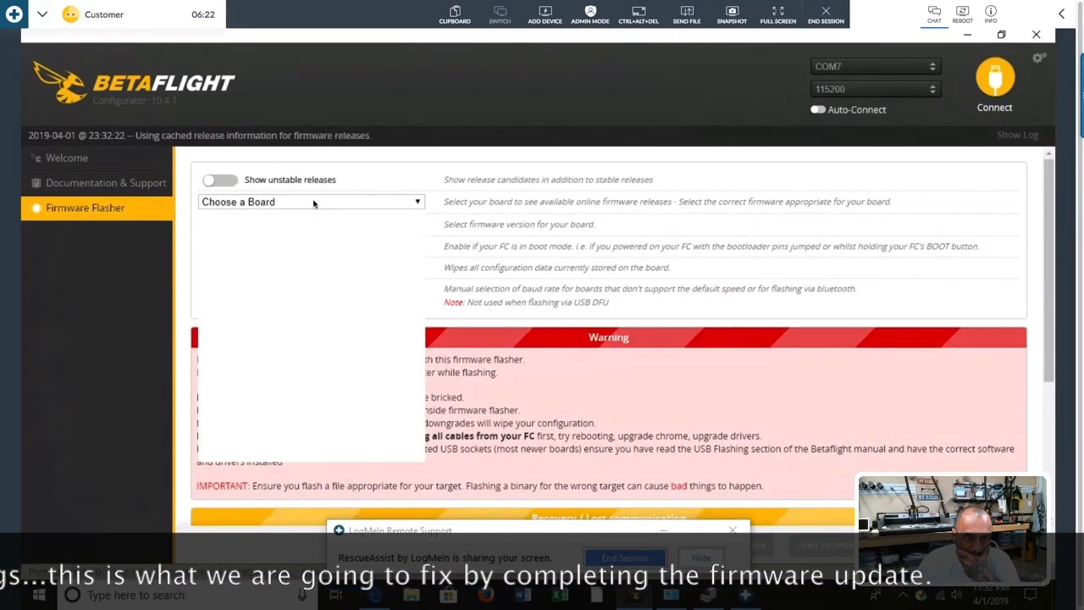
Step: Select the NAZE board with firmware release 3.2.5 and load it online
left_click(312, 201)
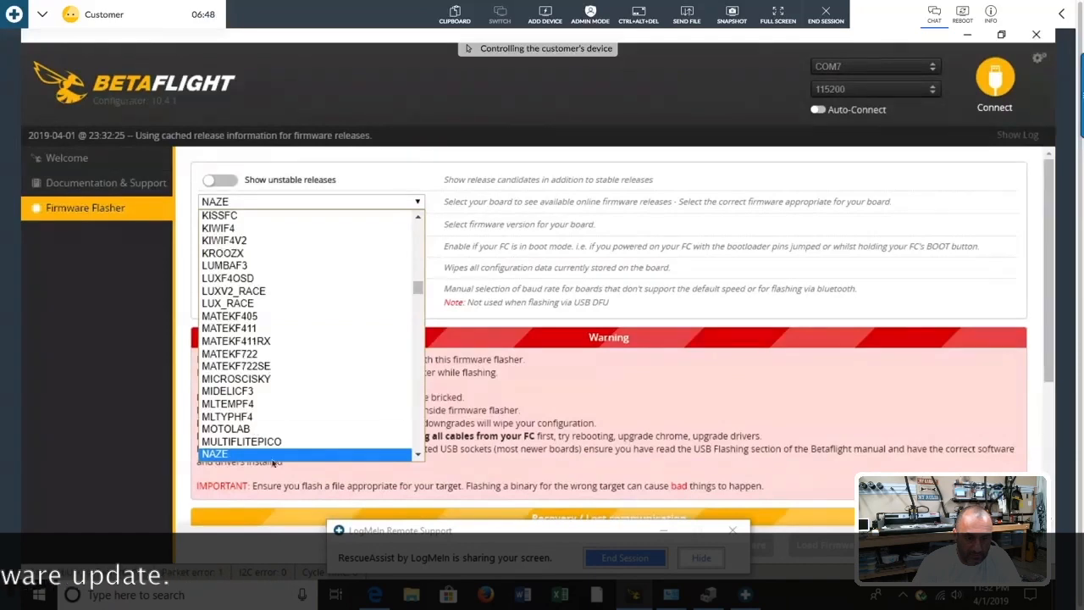
left_click(213, 454)
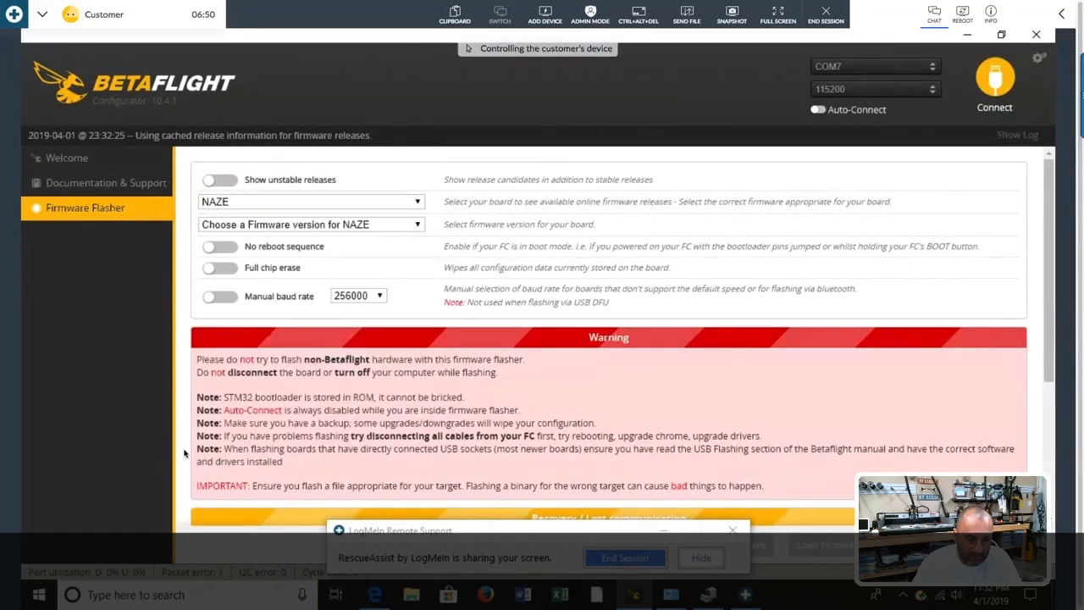
left_click(312, 223)
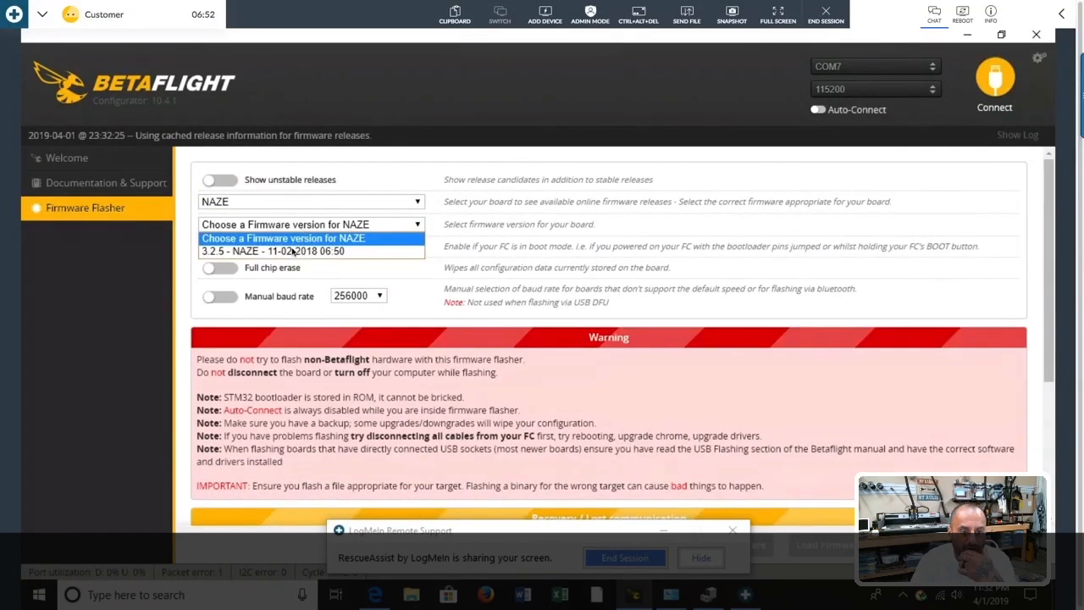
left_click(301, 251)
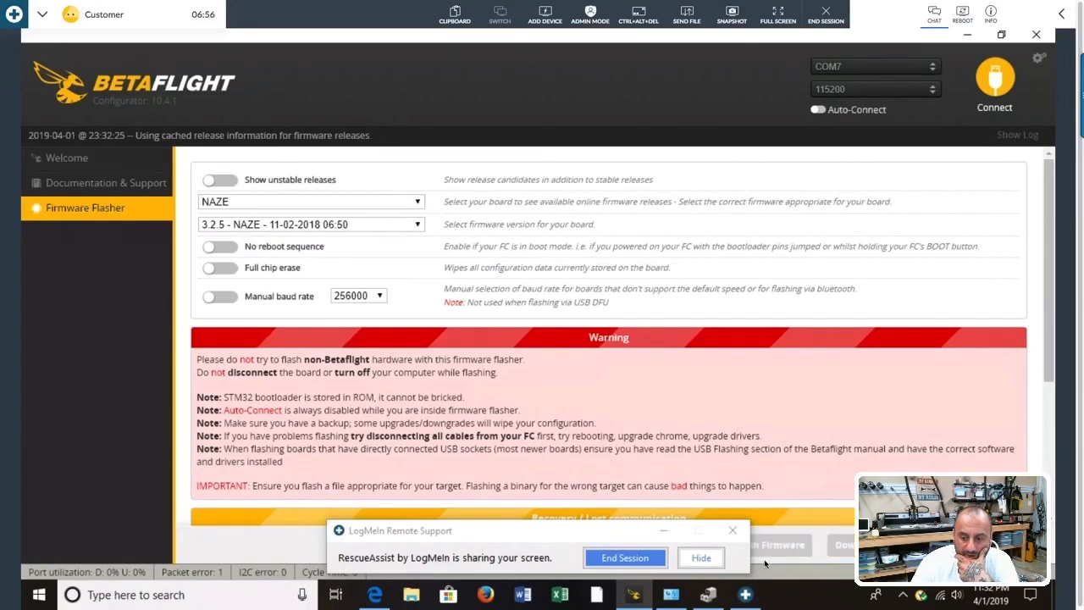
left_click(701, 557)
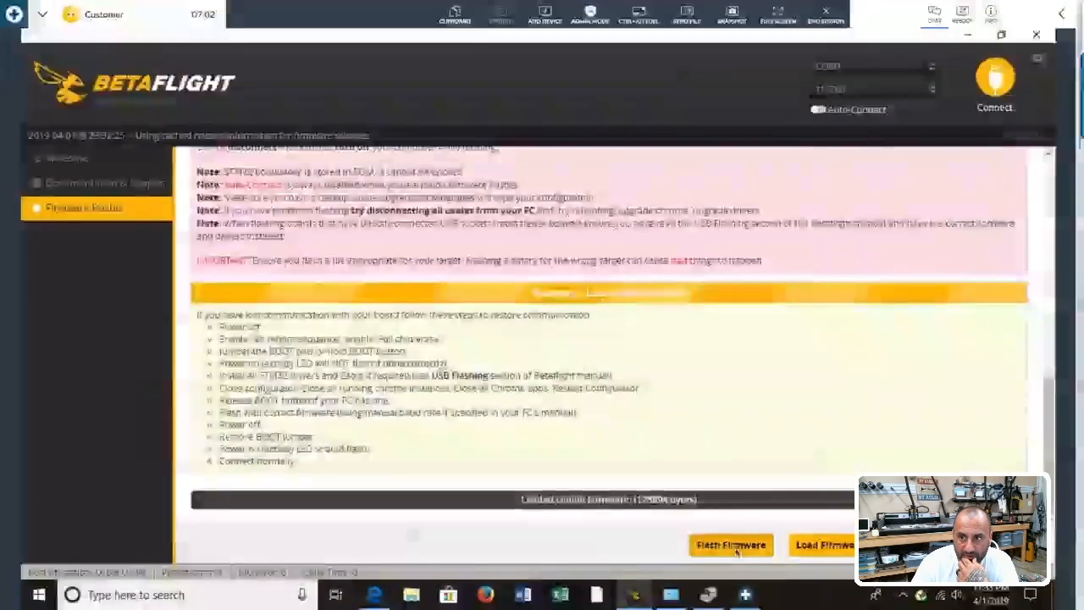
Step: Flash the loaded NAZE 3.2.5 firmware to the board until programming succeeds
left_click(731, 545)
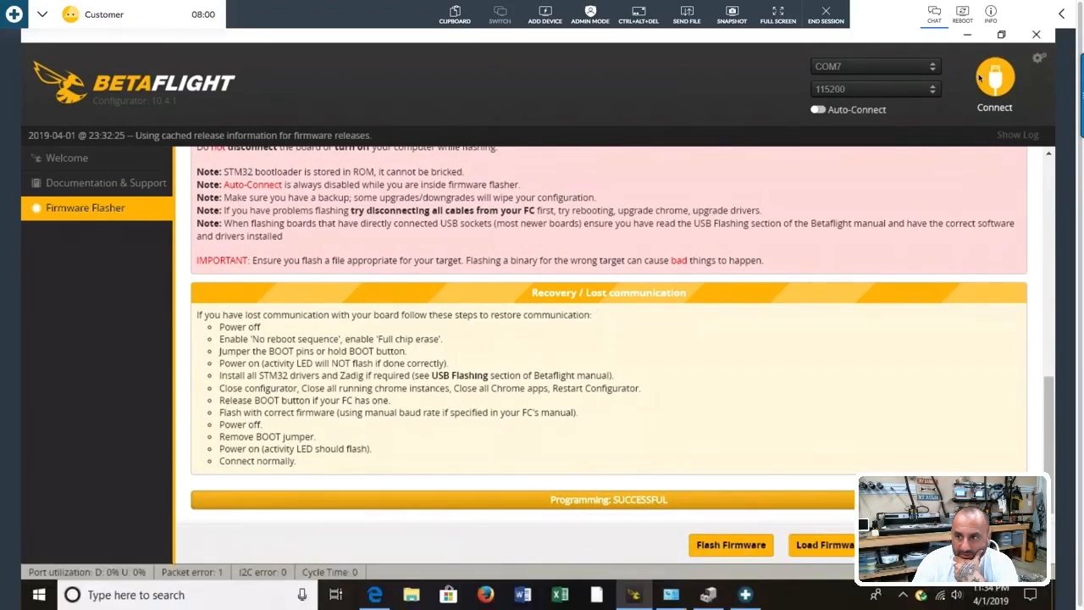
Step: Connect to the reflashed flight controller, bringing up its Setup page
left_click(996, 77)
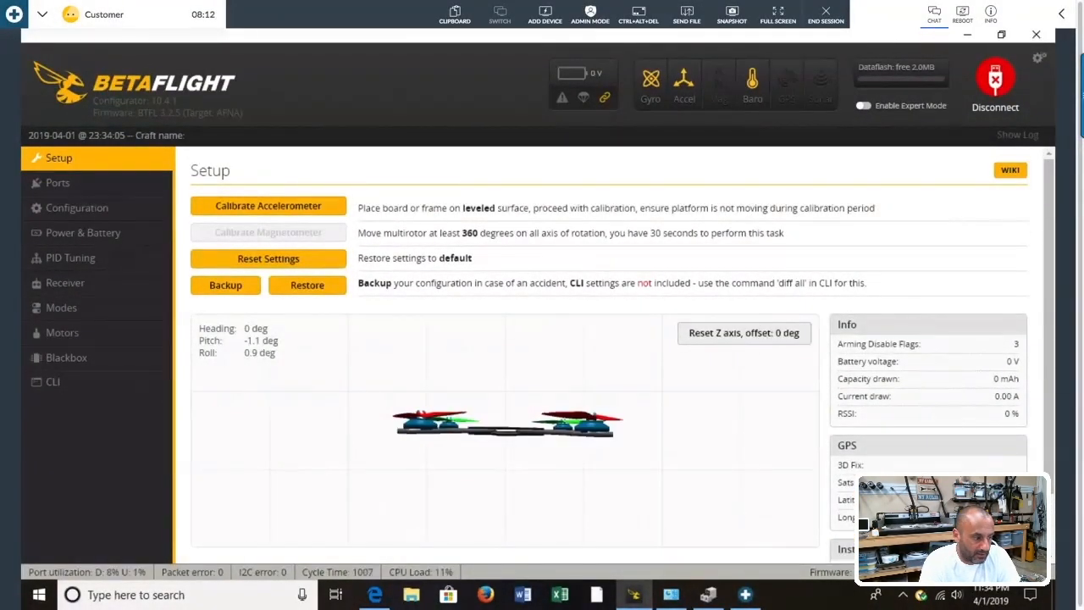
mouse_move(784, 275)
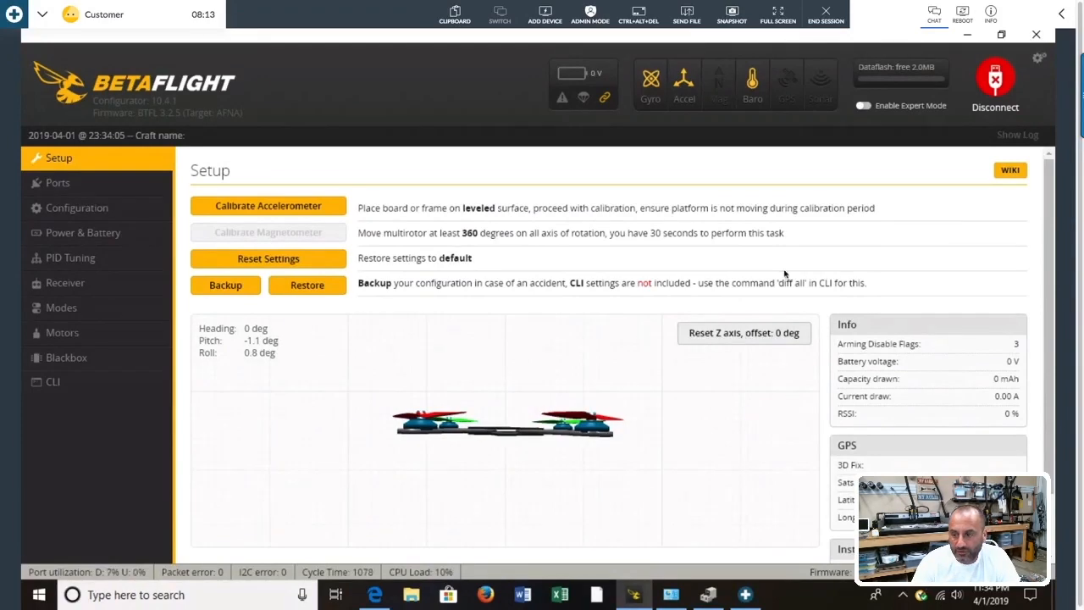